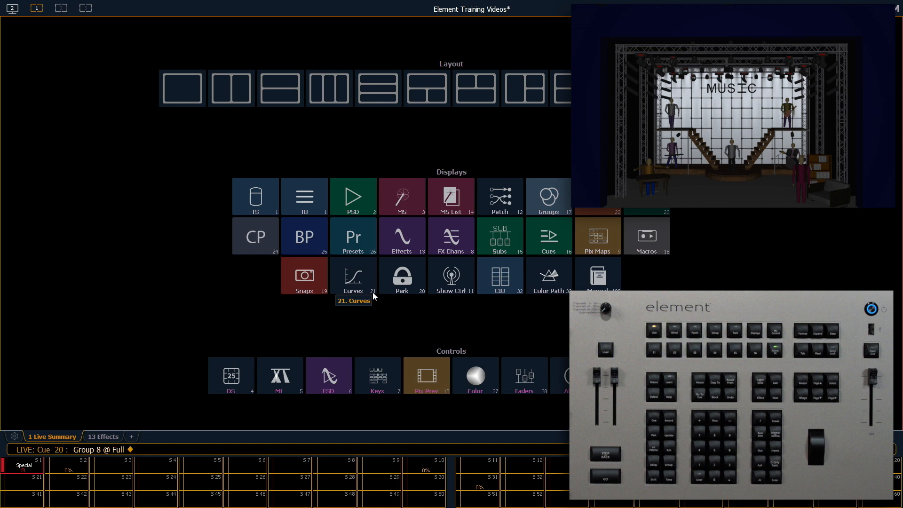
# Show the Color Picker display as tab 27 for colouring the Group 8 cyc.
pyautogui.click(474, 375)
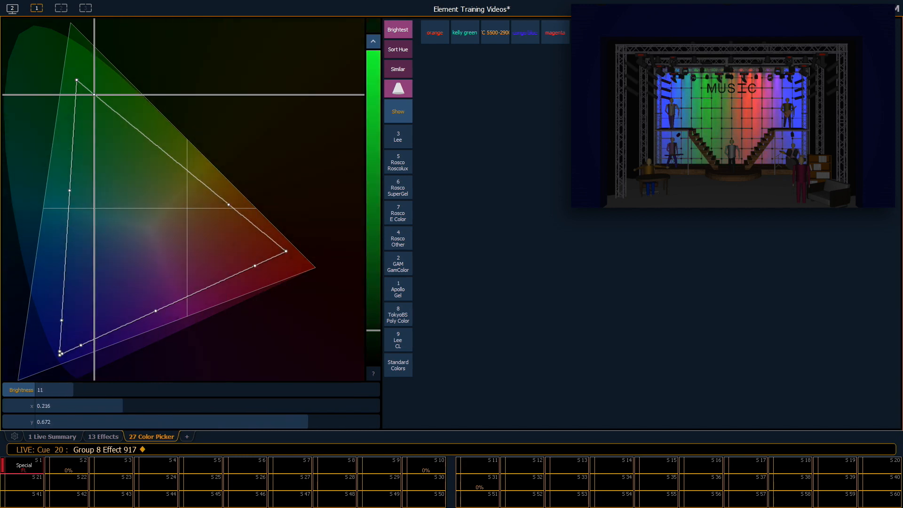
# Apply rainbow Effect 917 to Group 8 so the cyc cycles the full spectrum.
pyautogui.click(69, 351)
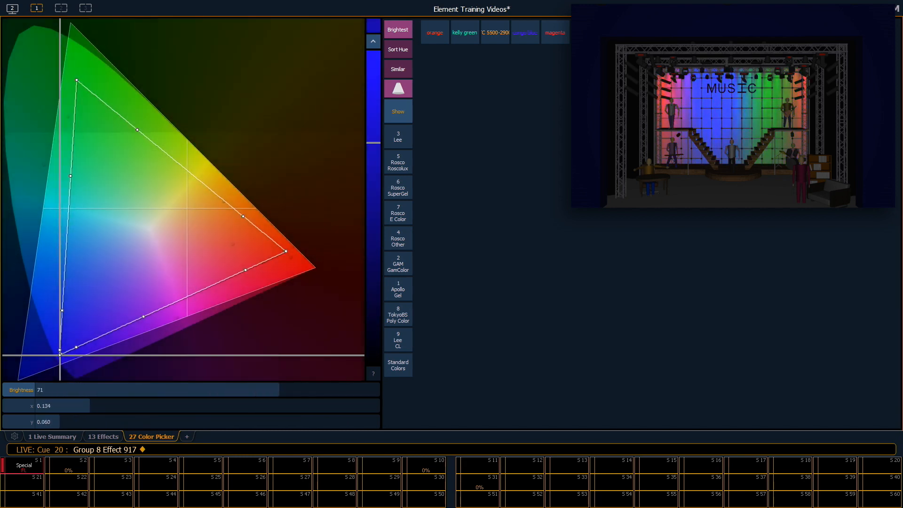
pyautogui.click(286, 266)
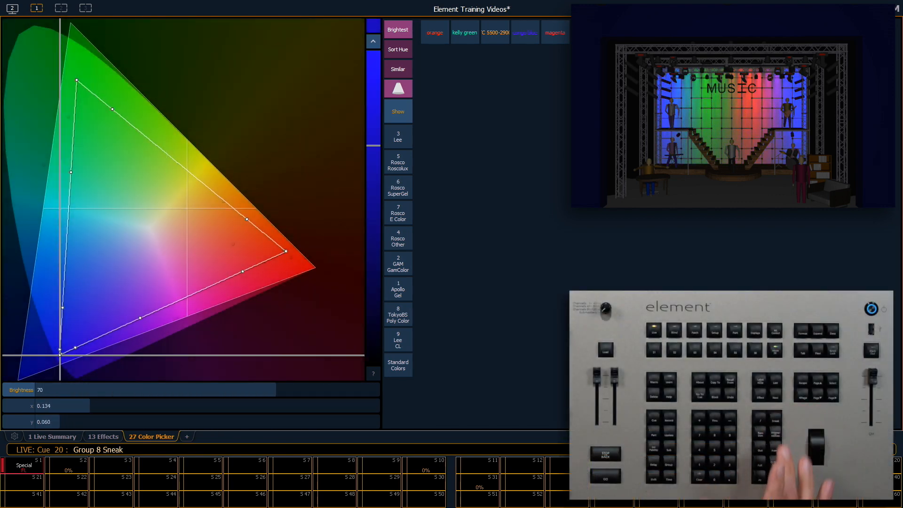
# Sneak Group 8 out of manual control so the effect fades away.
pyautogui.click(91, 81)
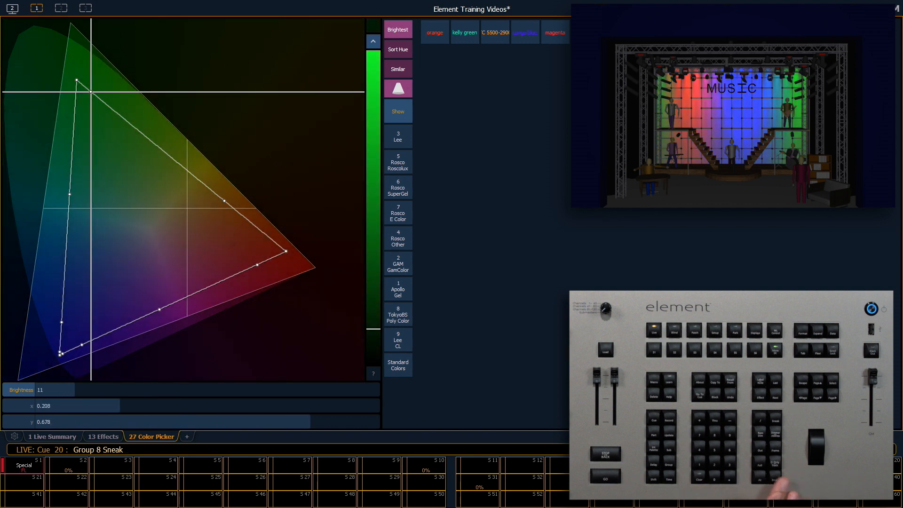